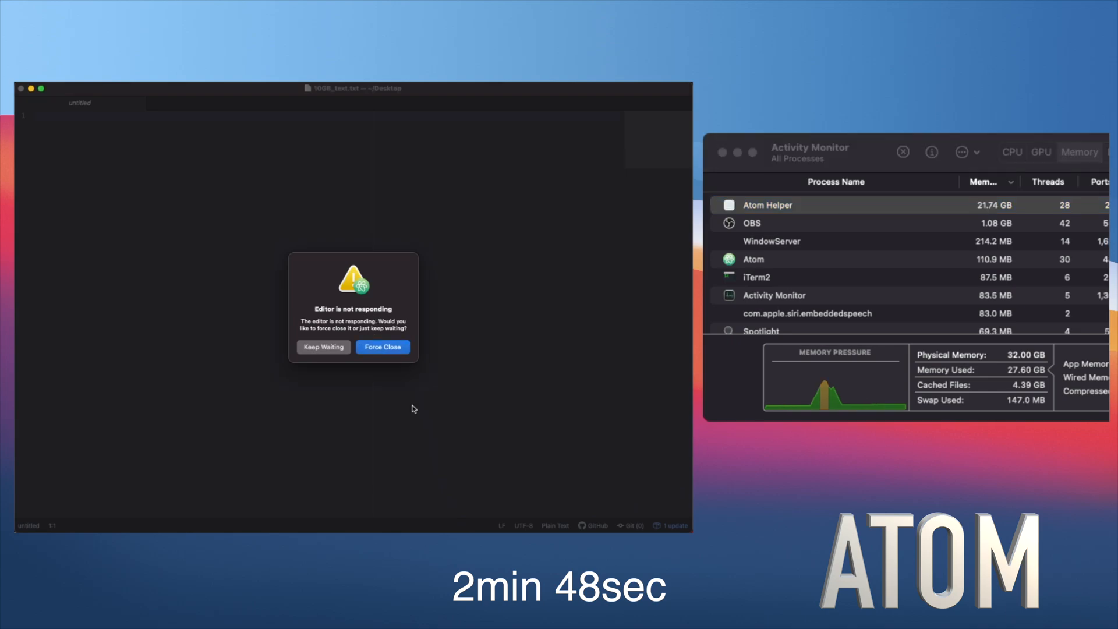
mouse_move(507, 352)
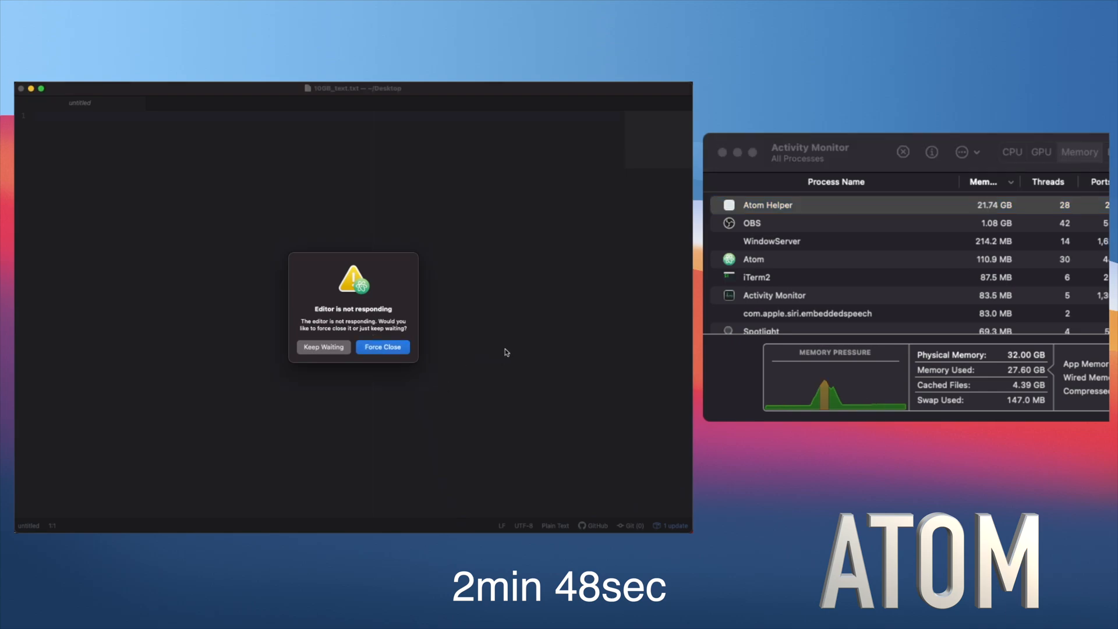
mouse_move(498, 353)
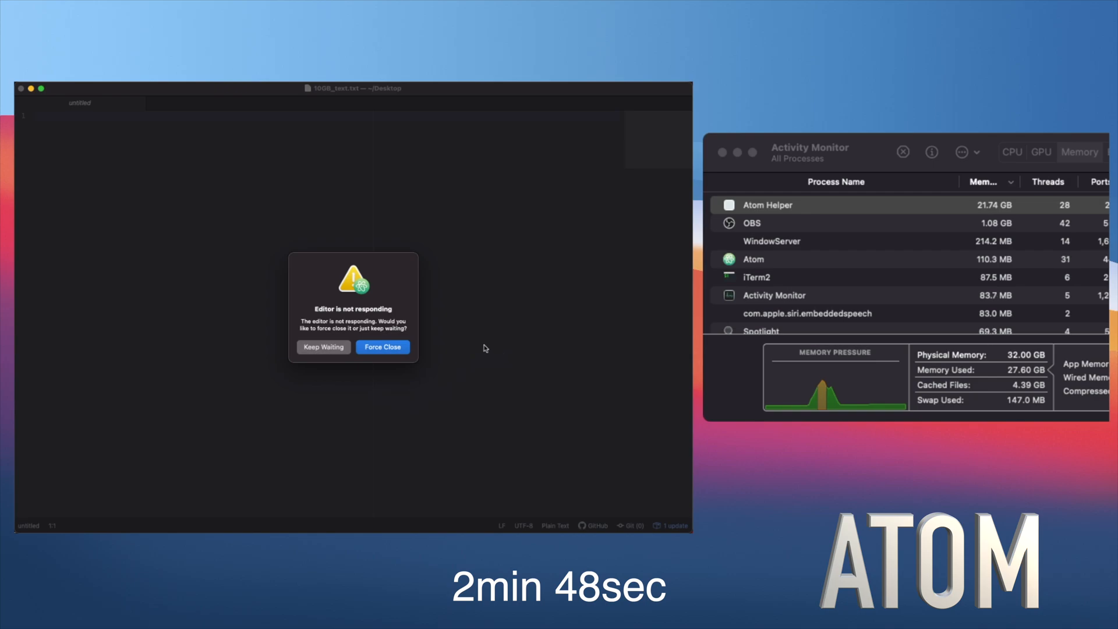
mouse_move(479, 363)
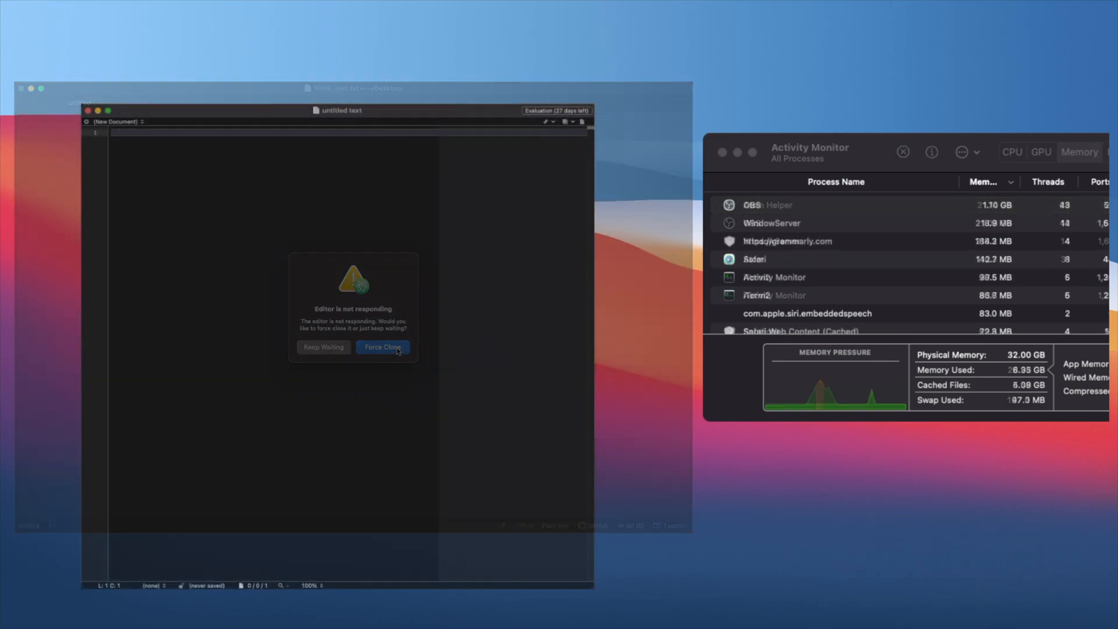
Load 10GB_text.txt into BBEdit and scroll through its random characters once they appear.
click(383, 347)
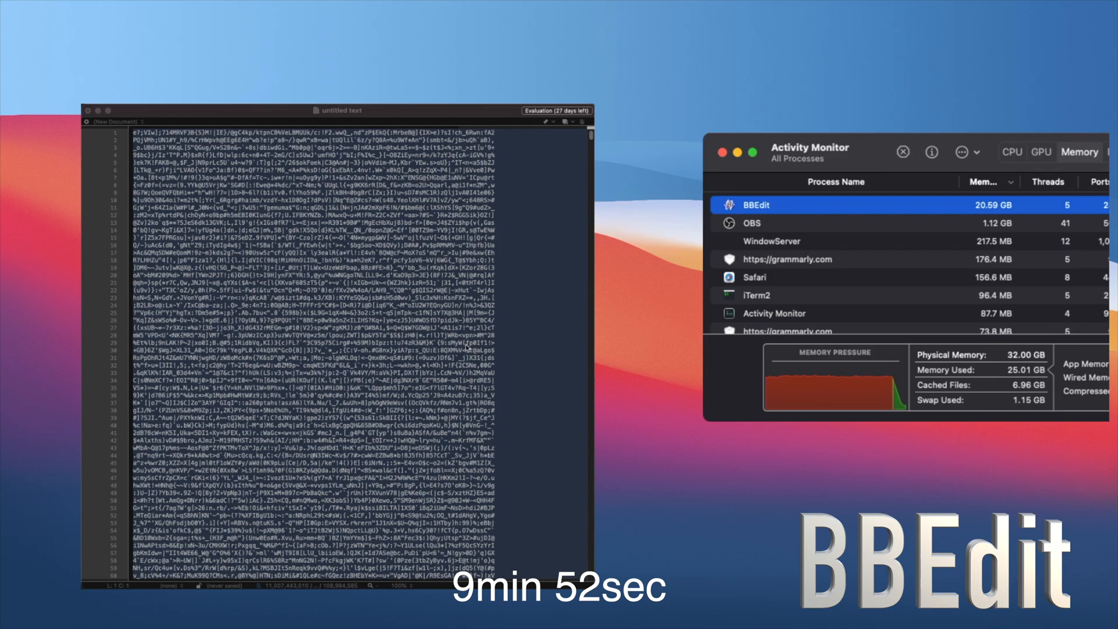
scroll(down, 3)
text(hex)
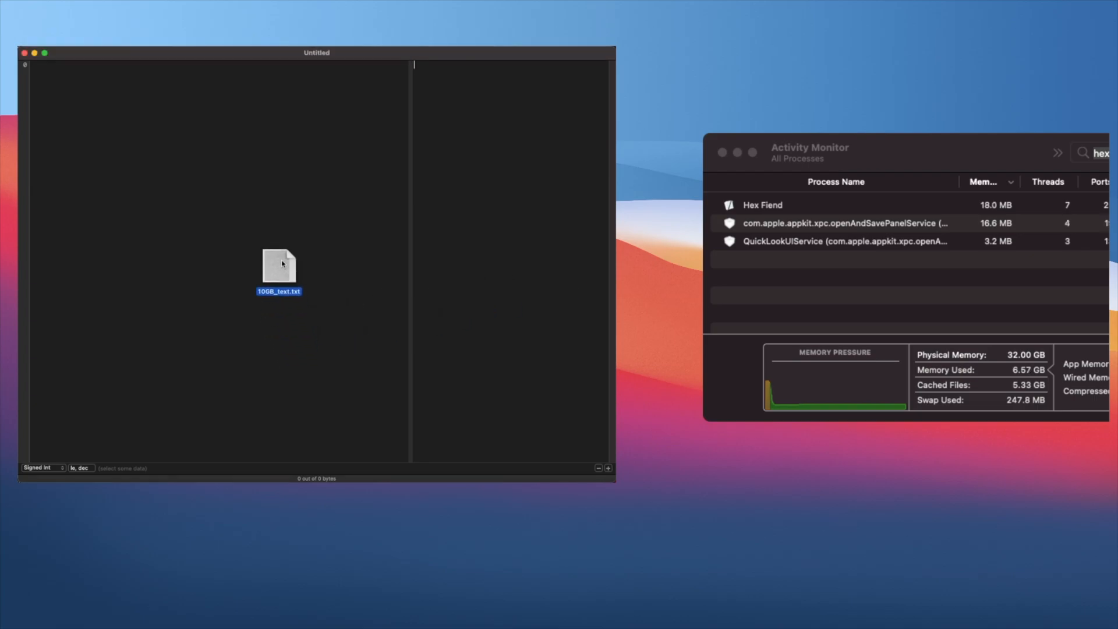
Load 10GB_text.txt into Hex Fiend so its bytes show instantly in hex and text columns.
double_click(278, 267)
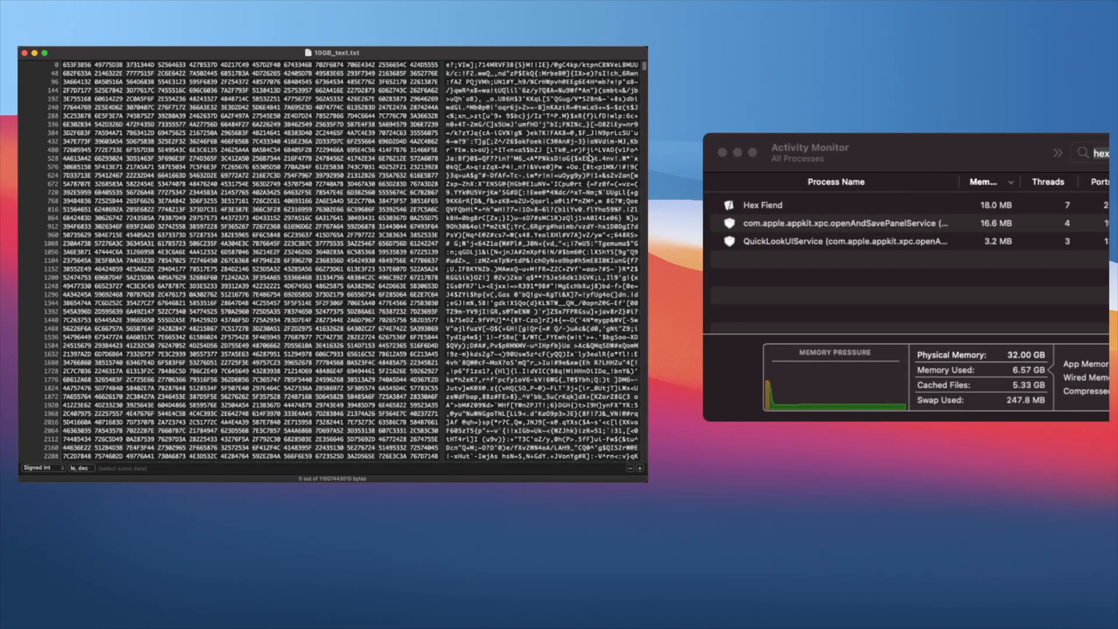